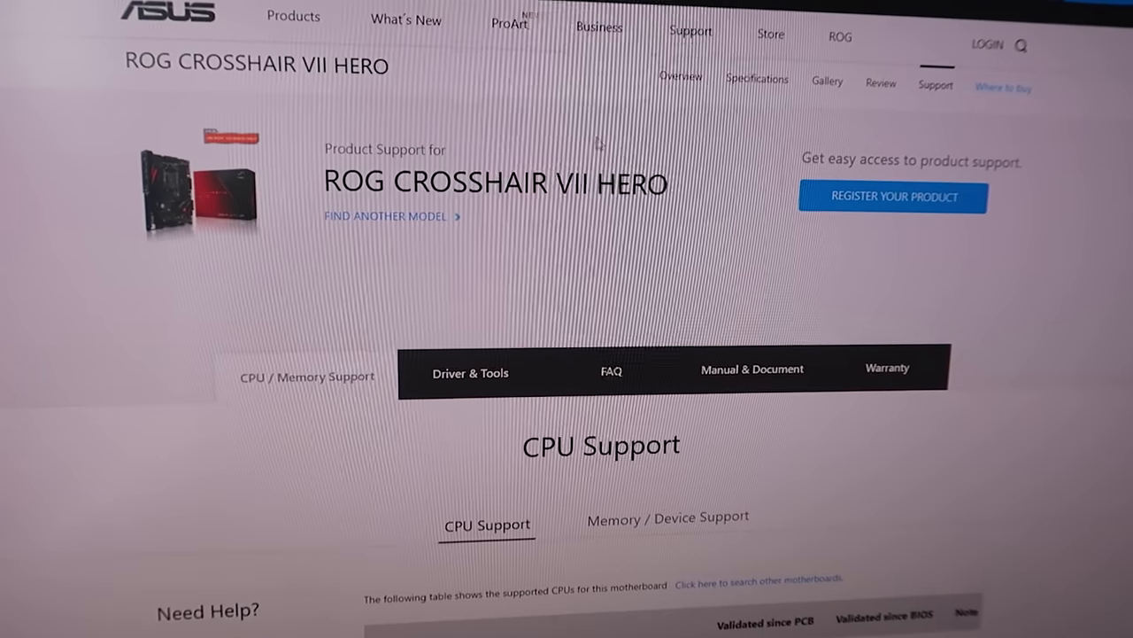
{"action": "scroll", "scroll_direction": "down", "scroll_amount": 3}
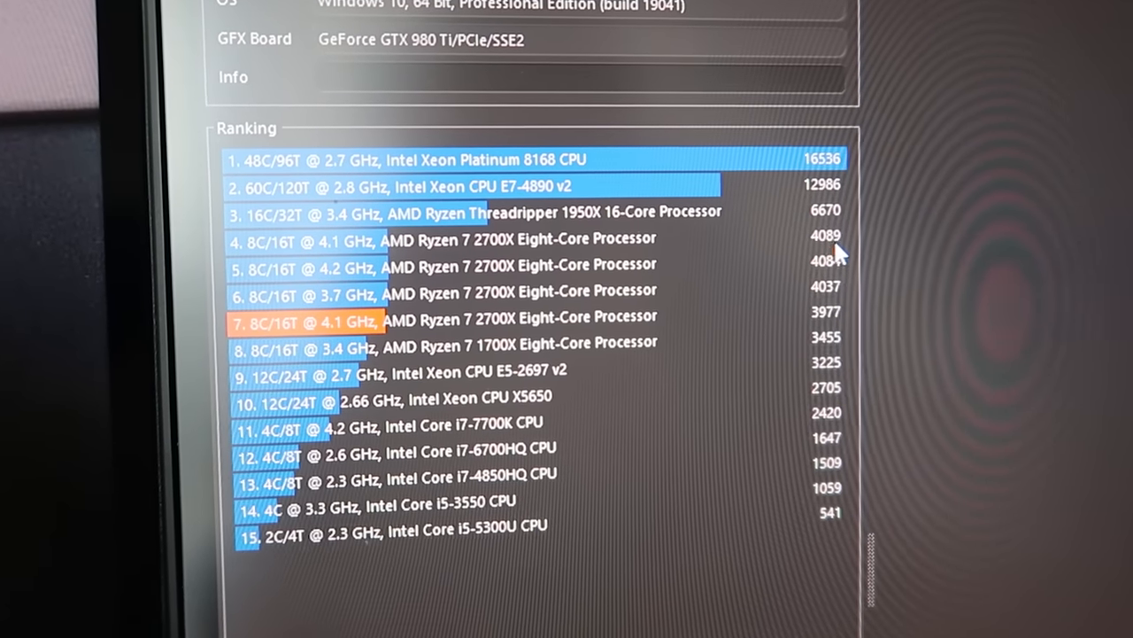
{"action": "scroll", "scroll_direction": "down", "scroll_amount": 3}
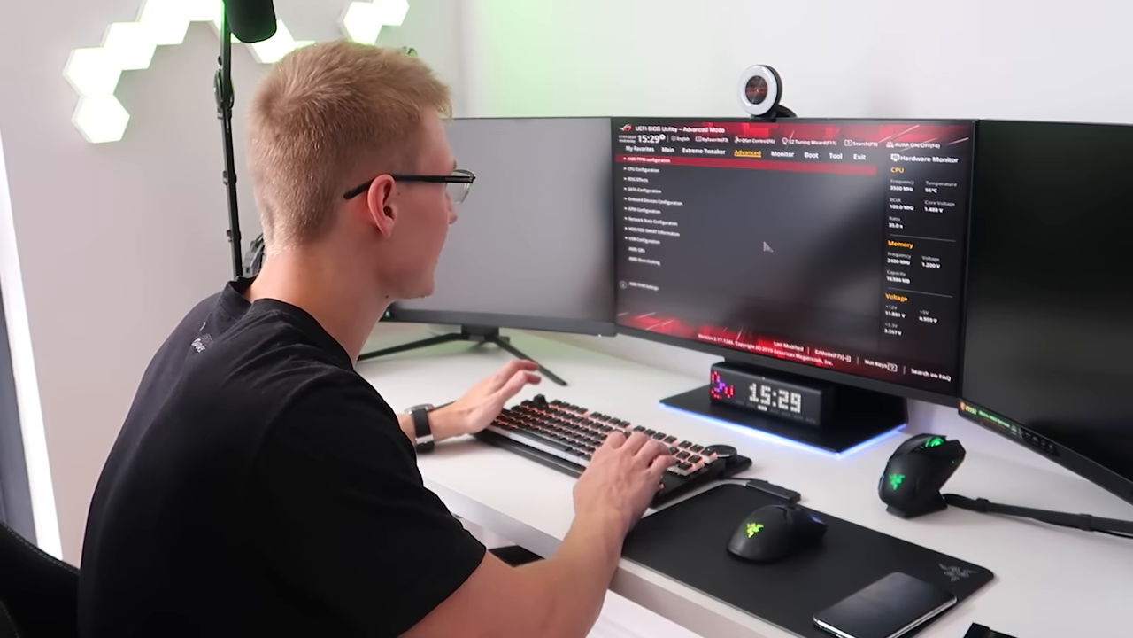
{"action": "left_click", "coordinate": [718, 156]}
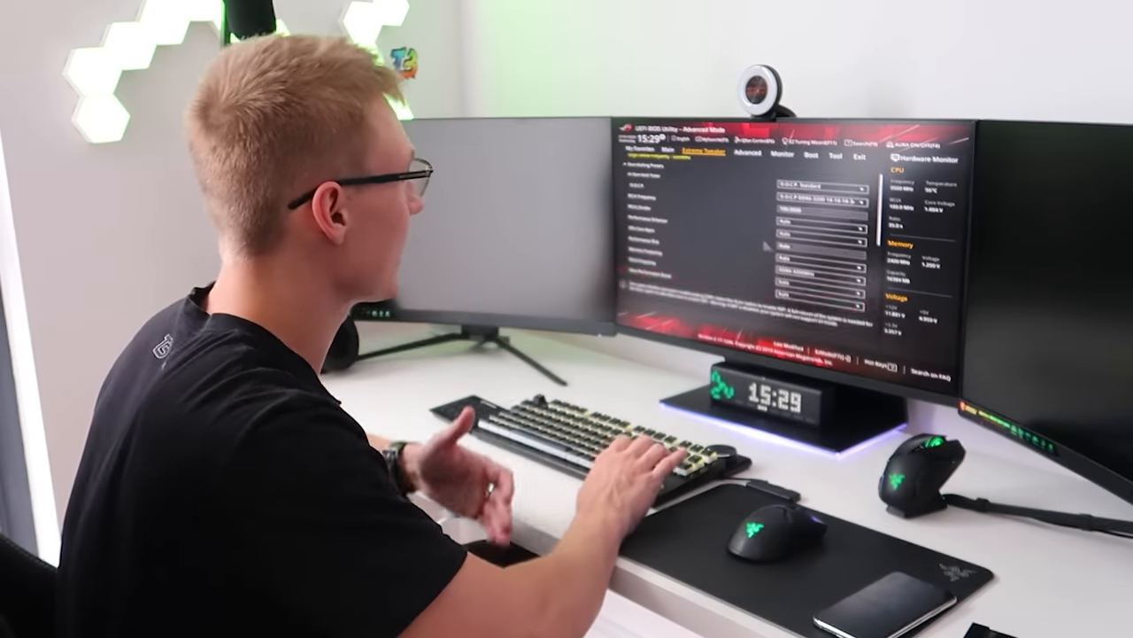
{"action": "left_click", "coordinate": [754, 160]}
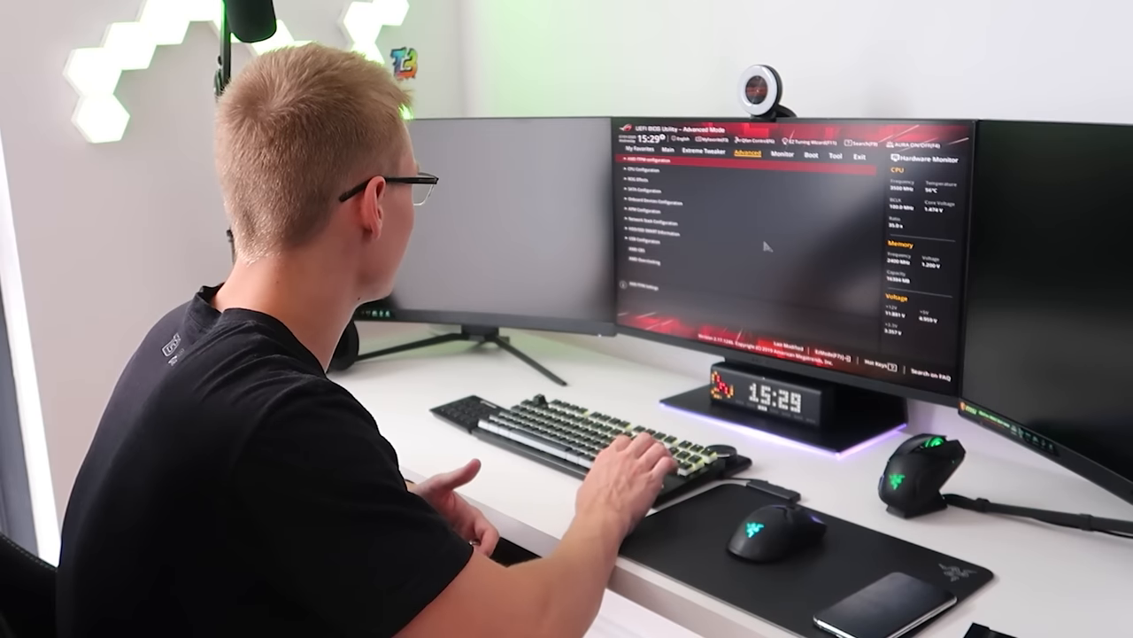